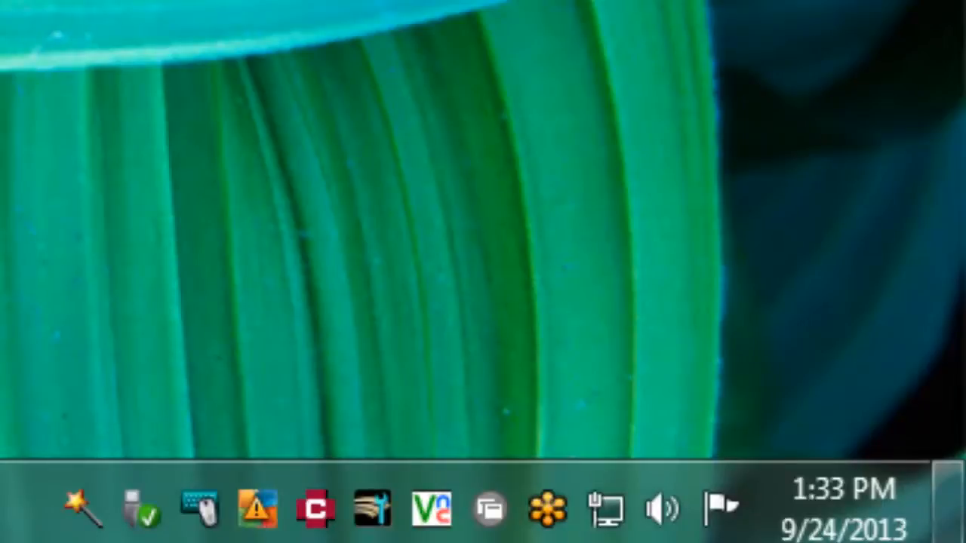
Log on through the Citrix tray icon with username, password and domain credentials
{"action": "right_click", "coordinate": [489, 510]}
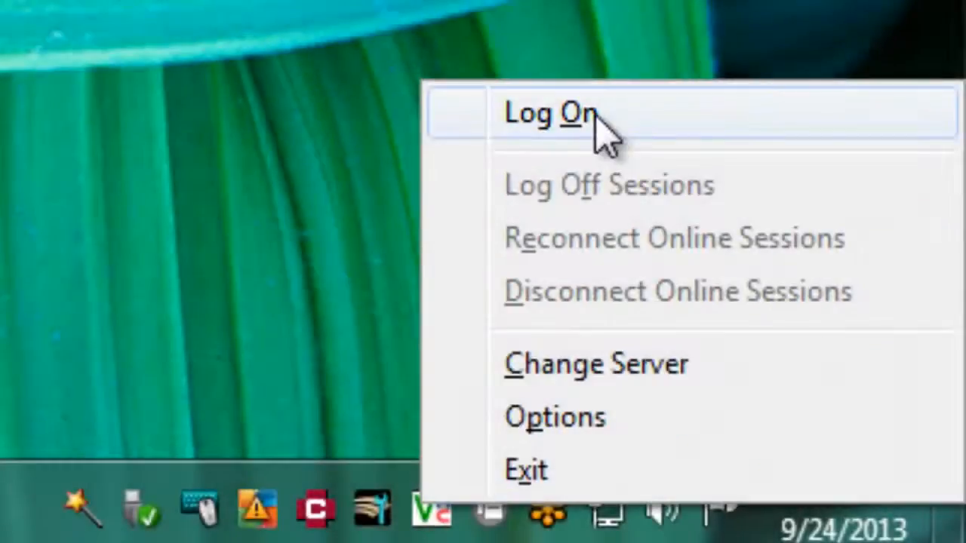
{"action": "left_click", "coordinate": [545, 113]}
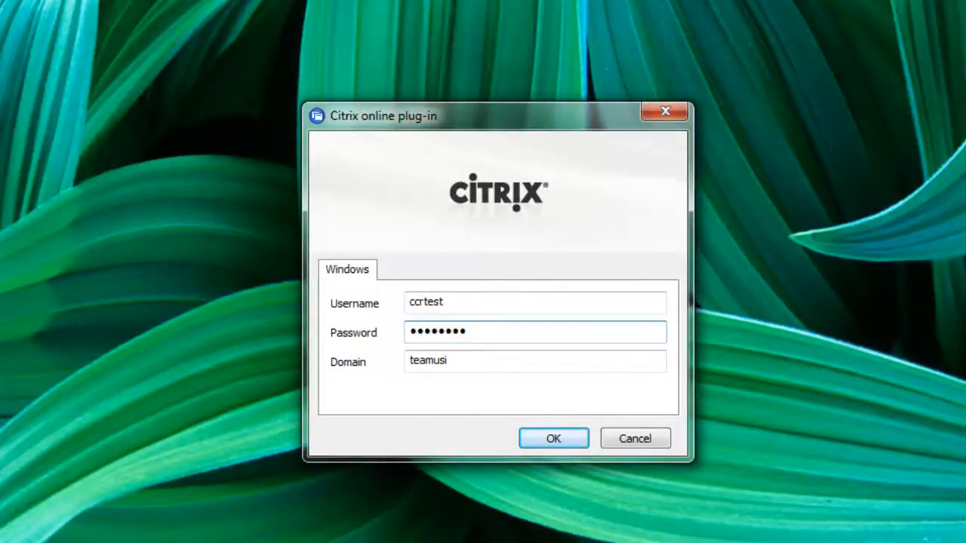
{"action": "left_click", "coordinate": [552, 438]}
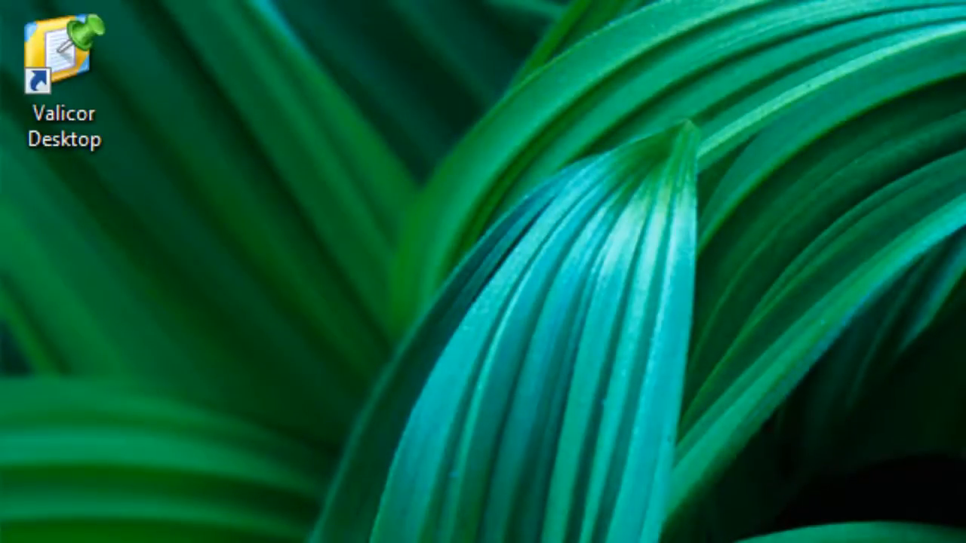
{"action": "mouse_move", "coordinate": [210, 224]}
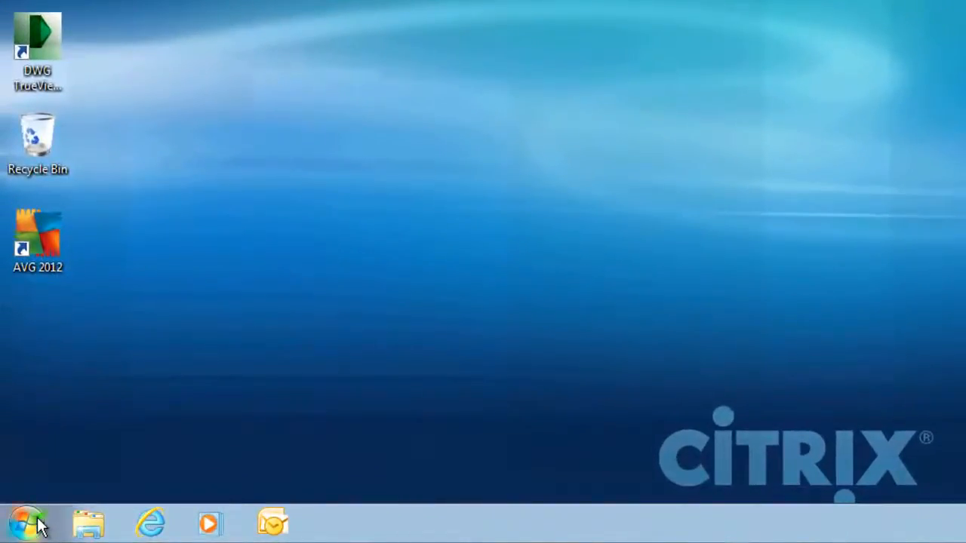
Send a Microsoft Office PowerPoint 2007 shortcut to the desktop from All Programs
{"action": "left_click", "coordinate": [28, 522]}
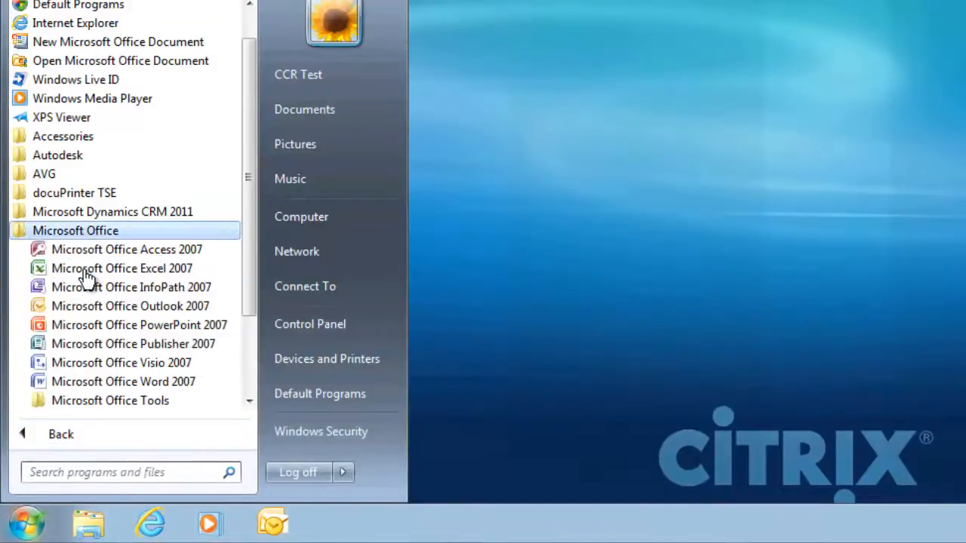
{"action": "right_click", "coordinate": [139, 324]}
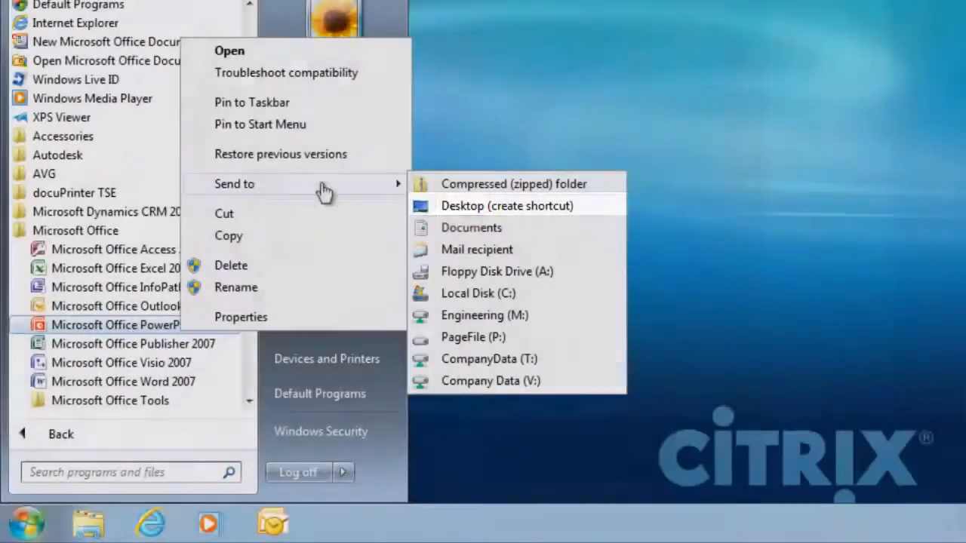
{"action": "left_click", "coordinate": [507, 206]}
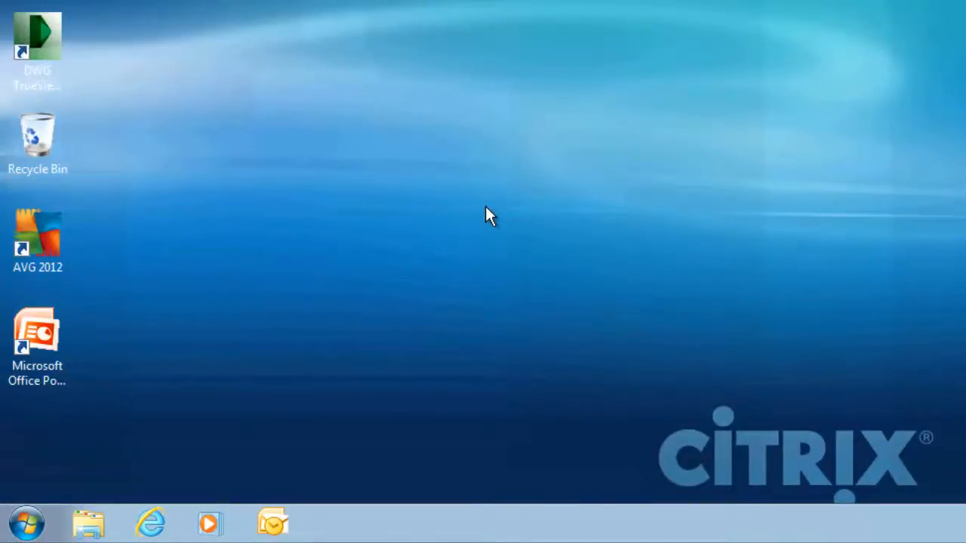
{"action": "mouse_move", "coordinate": [210, 349]}
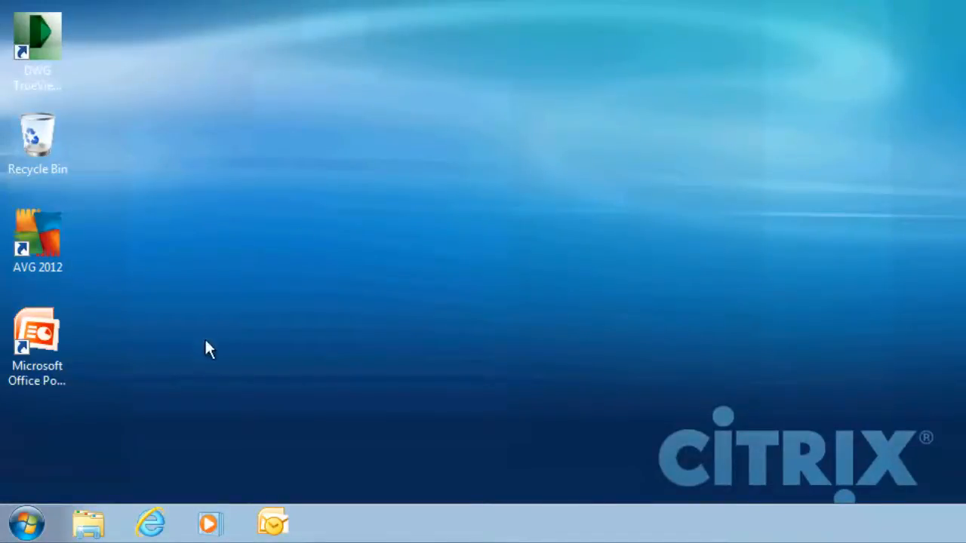
Show the Computer view listing the drives, including CompanyData (T:)
{"action": "left_click", "coordinate": [24, 522]}
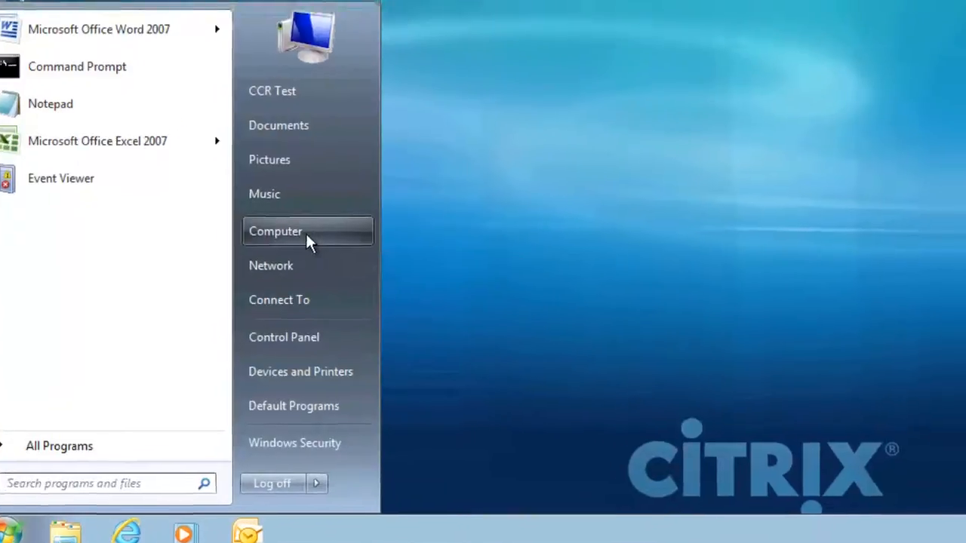
{"action": "left_click", "coordinate": [275, 231]}
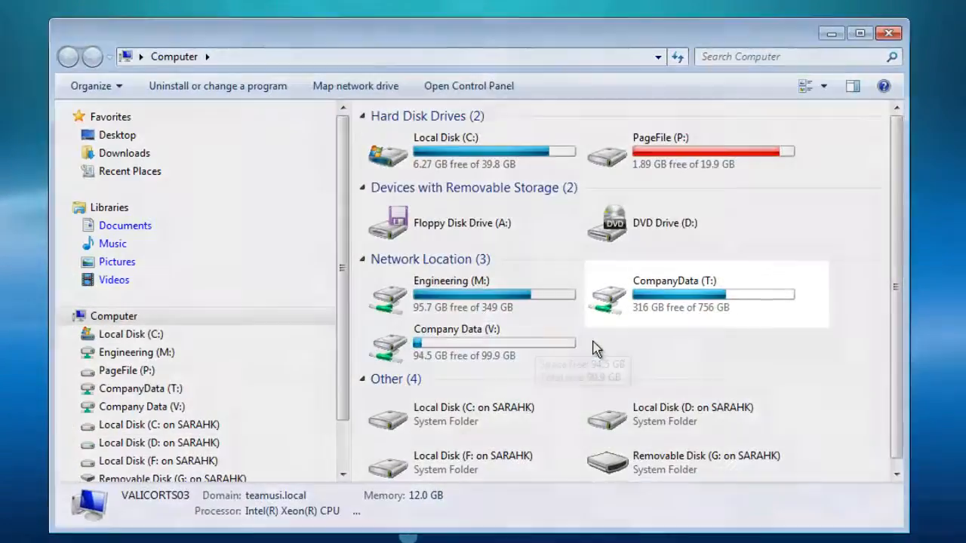